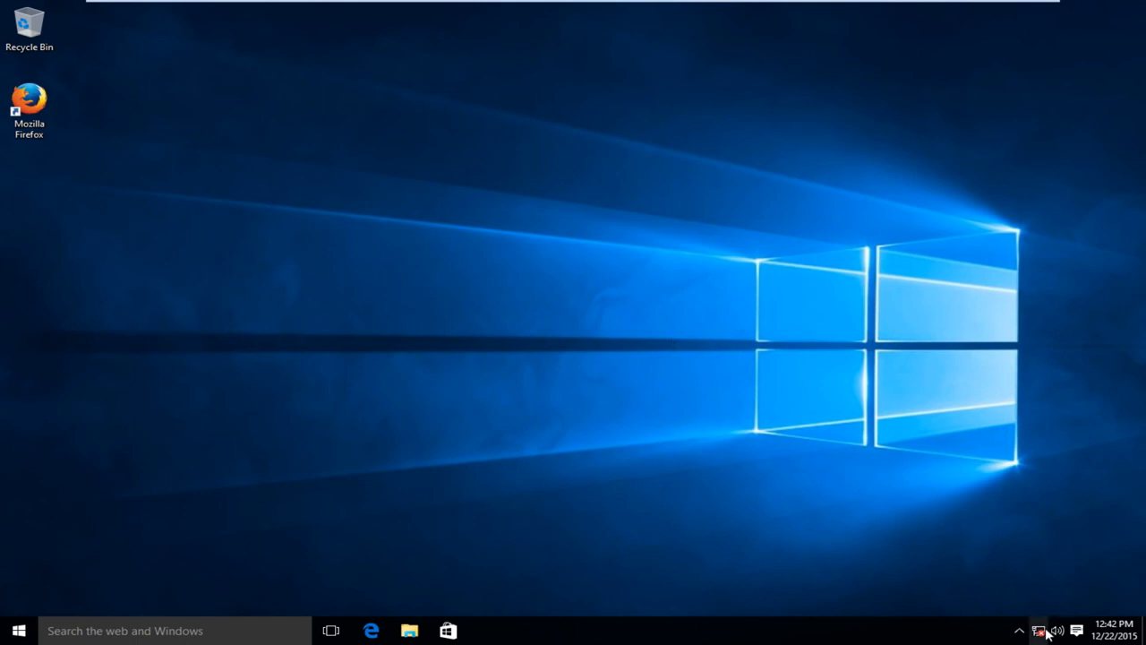
mouse_move(941, 580)
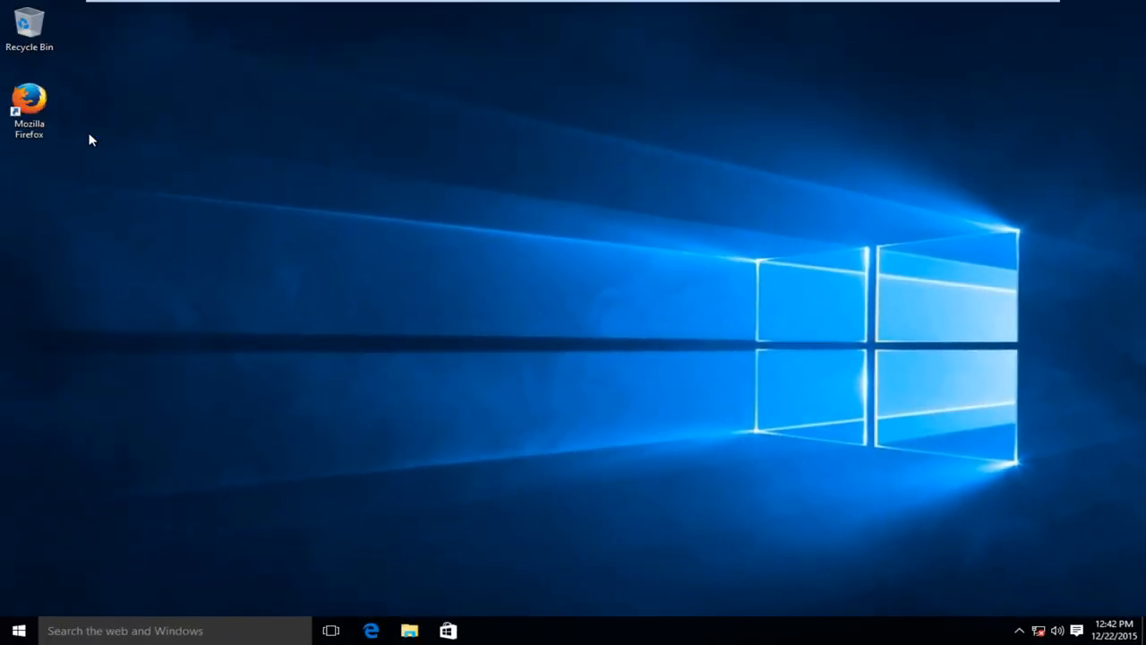
- Try loading Google in Firefox to confirm there is no internet connection
double_click(29, 93)
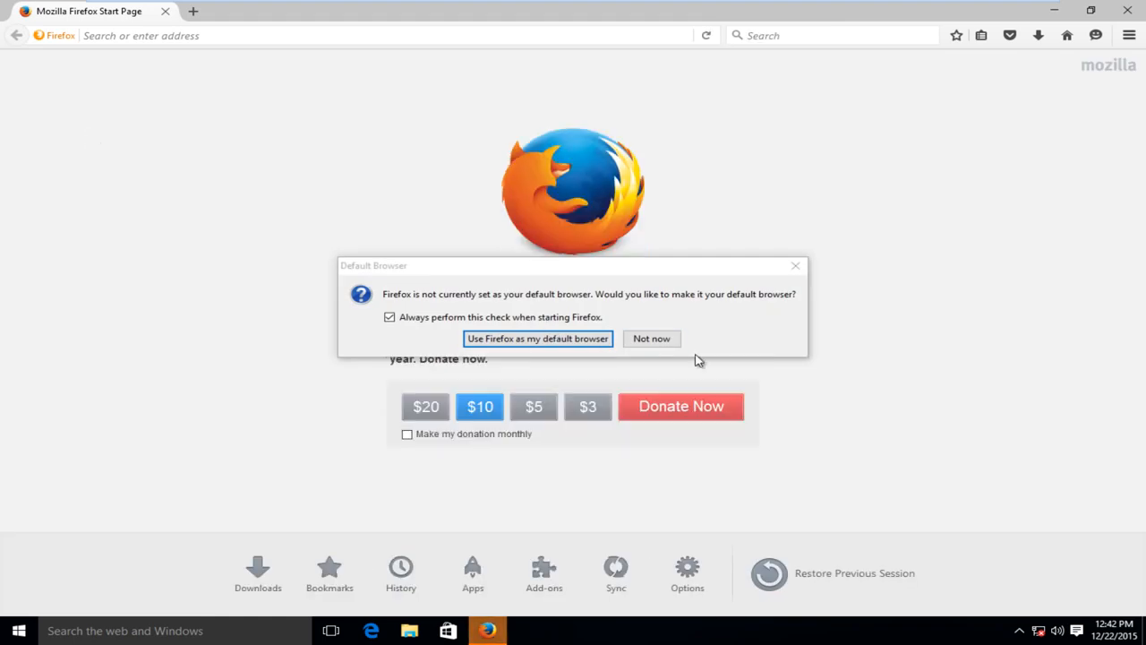
type("gogl")
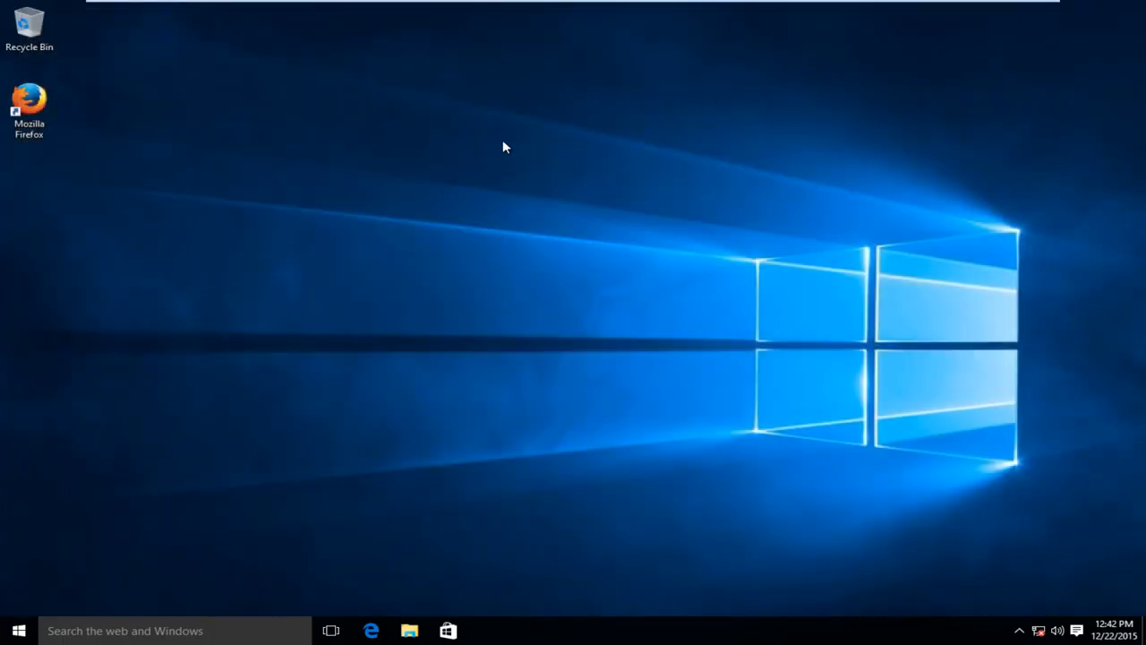
mouse_move(484, 165)
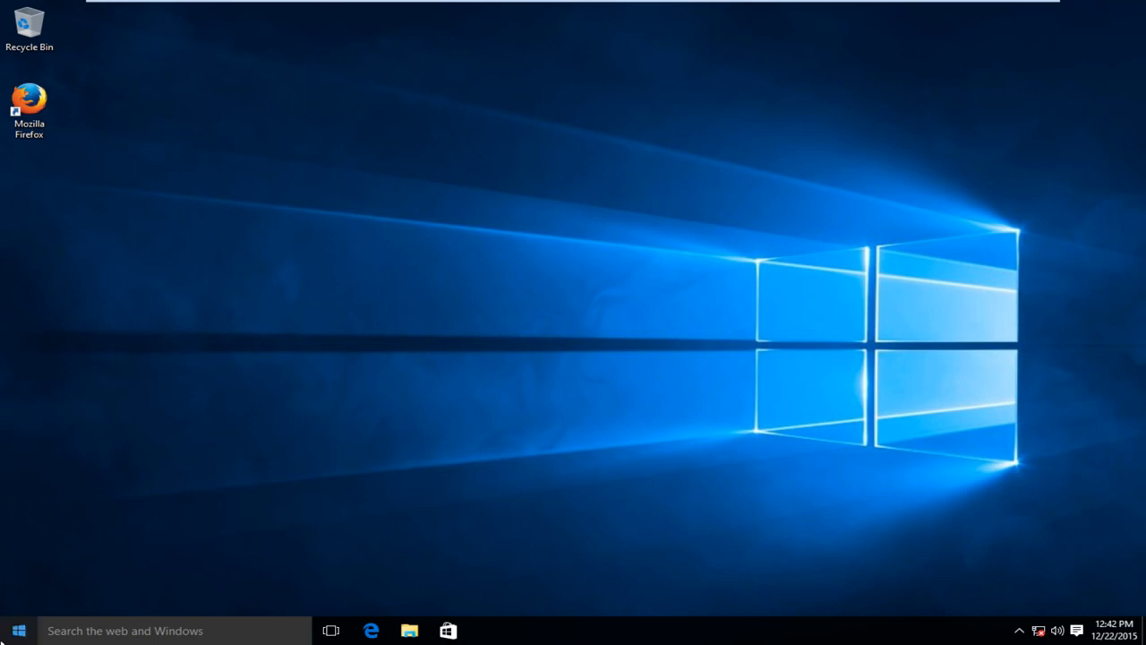
- Launch Network and Sharing Center from a Start menu search
left_click(18, 631)
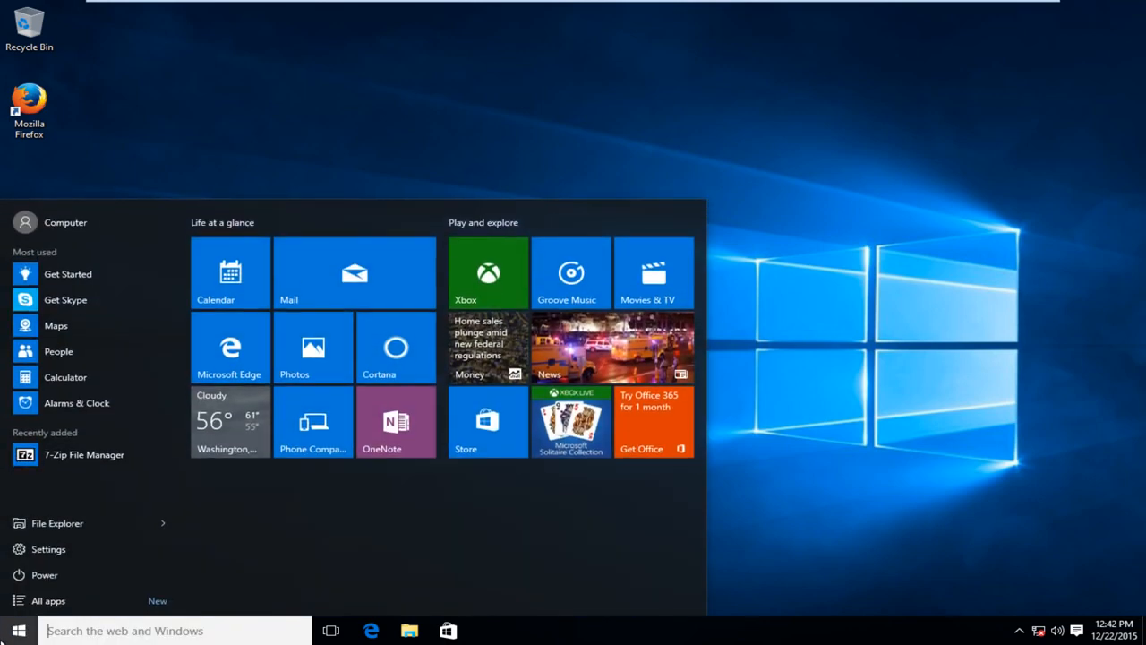
type("network and sharing center")
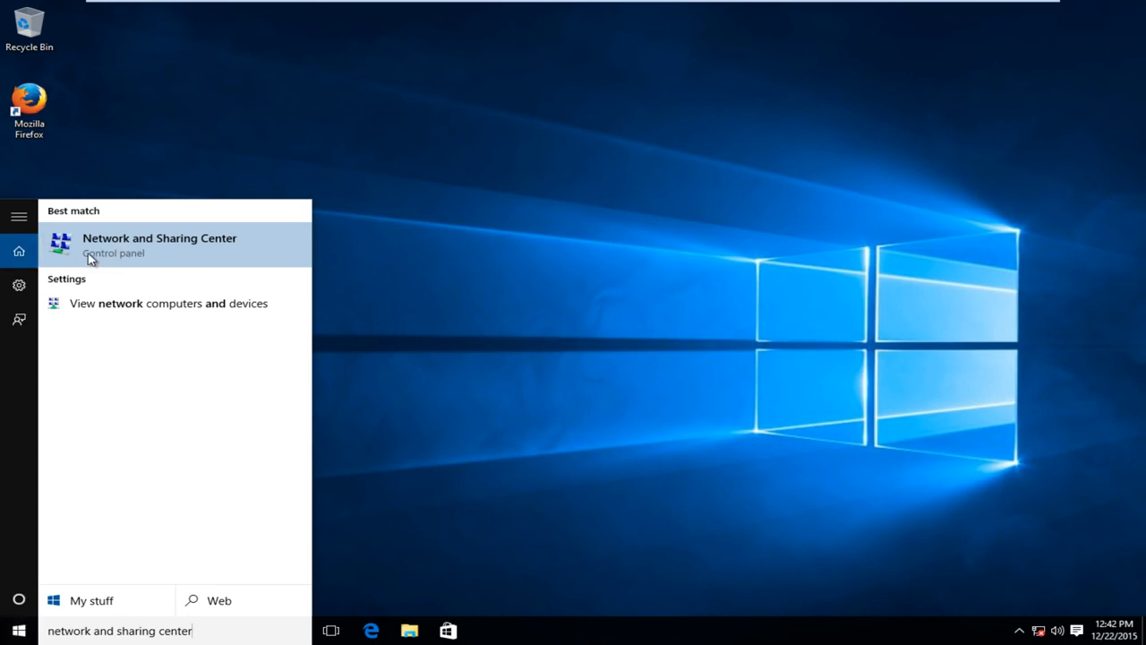
mouse_move(116, 247)
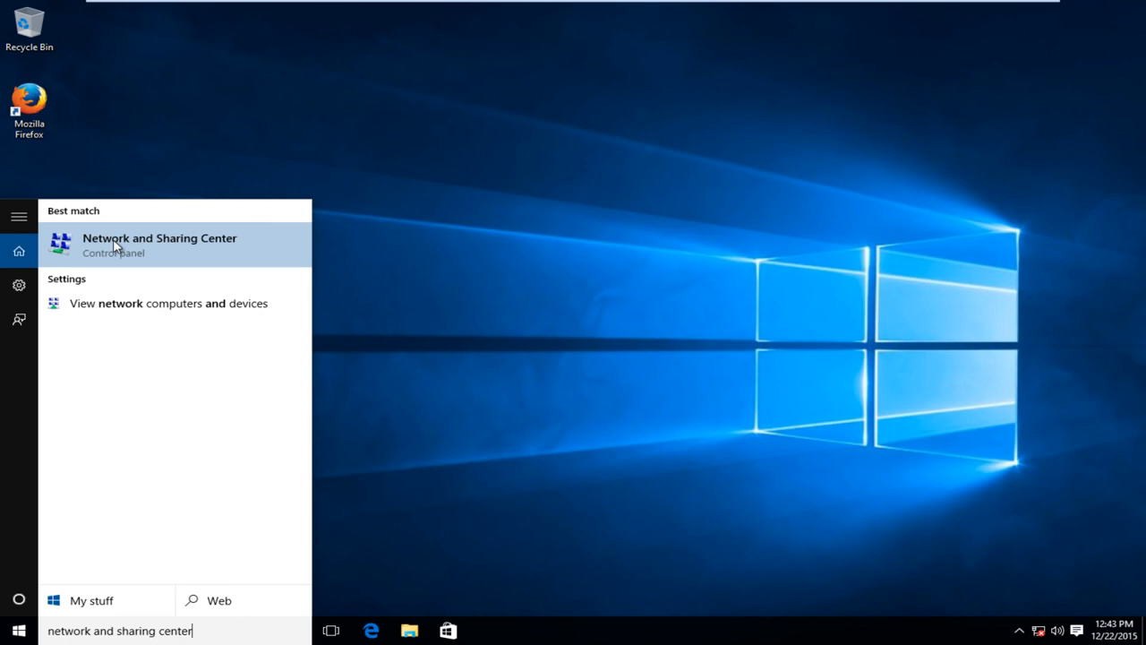
left_click(159, 243)
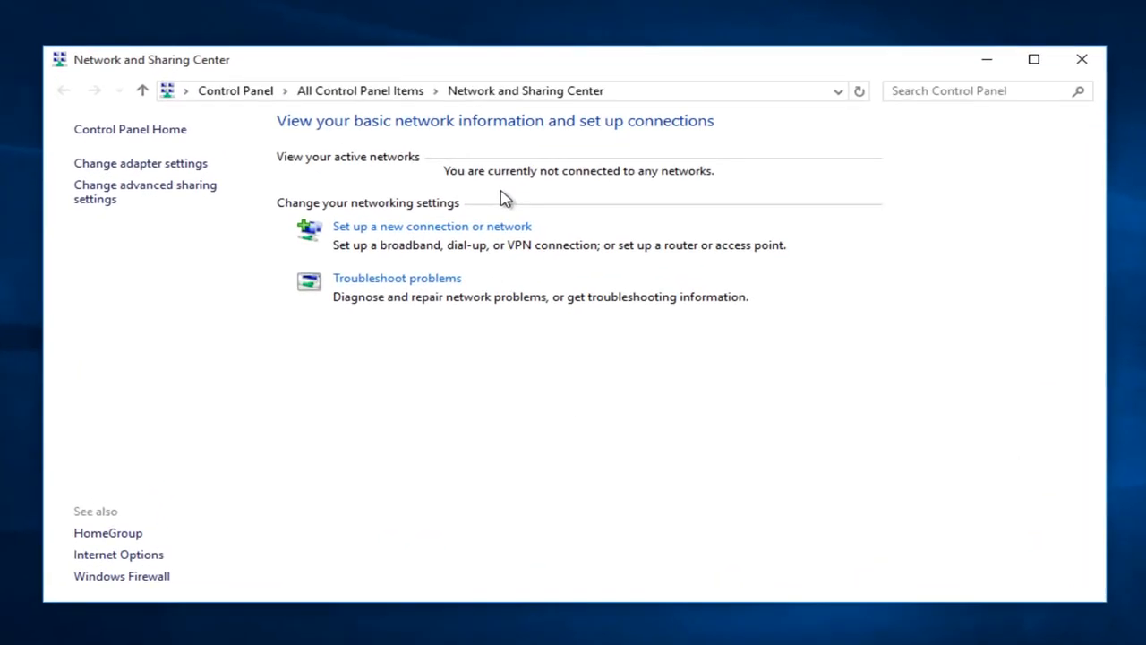
mouse_move(205, 167)
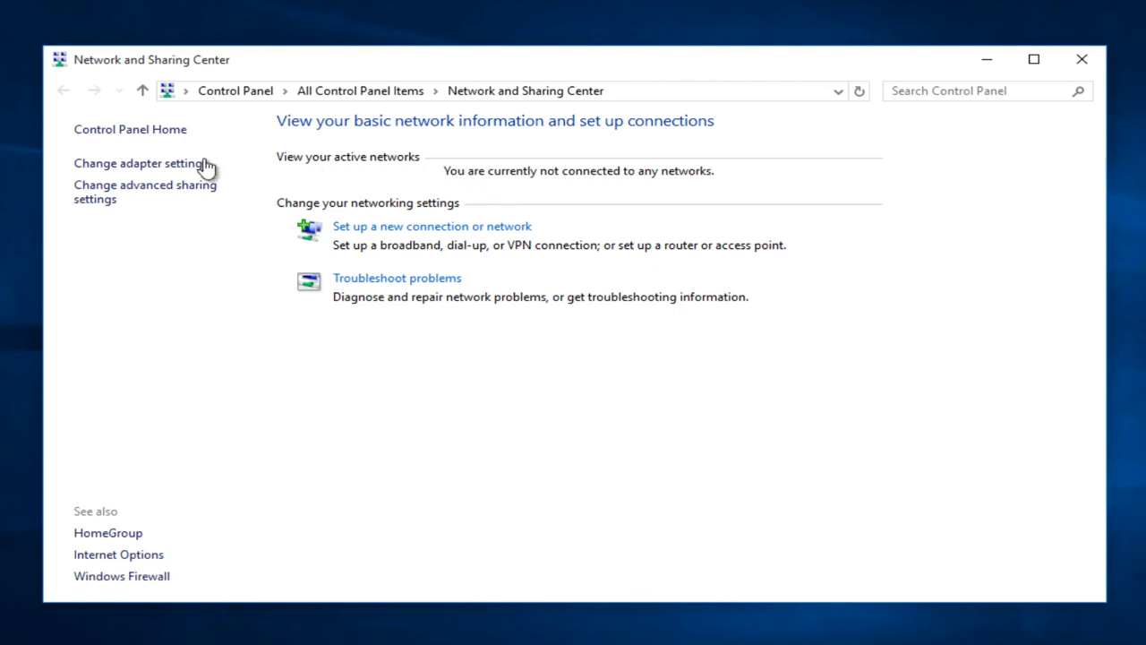
mouse_move(111, 170)
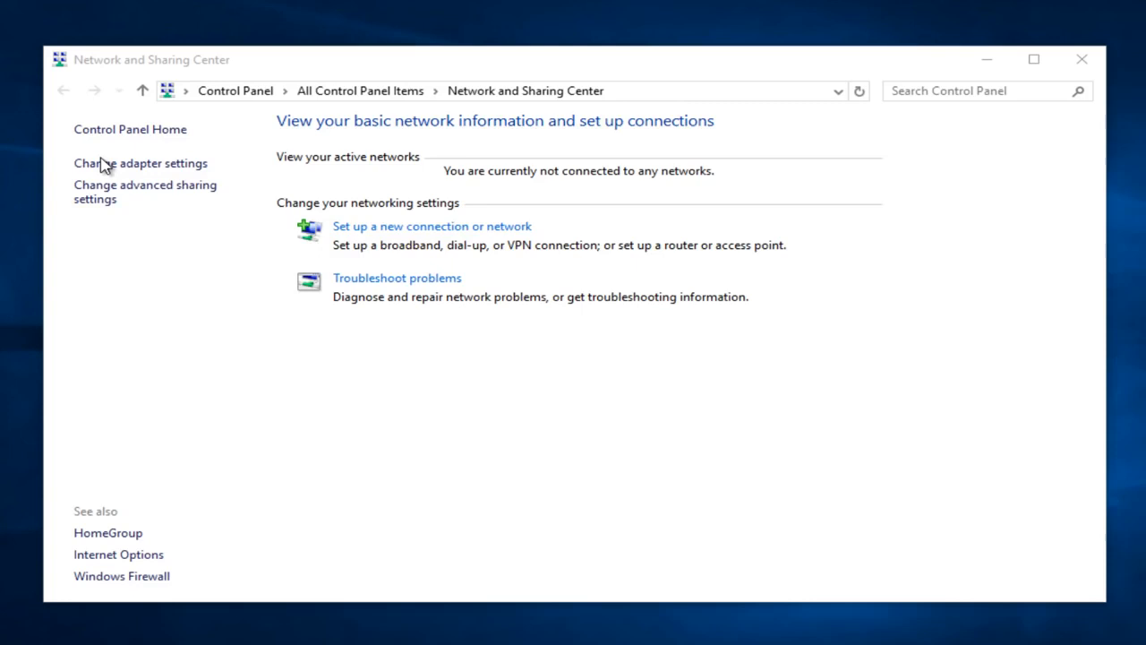
- Show the Network Connections list with the disabled Ethernet0 adapter
left_click(140, 163)
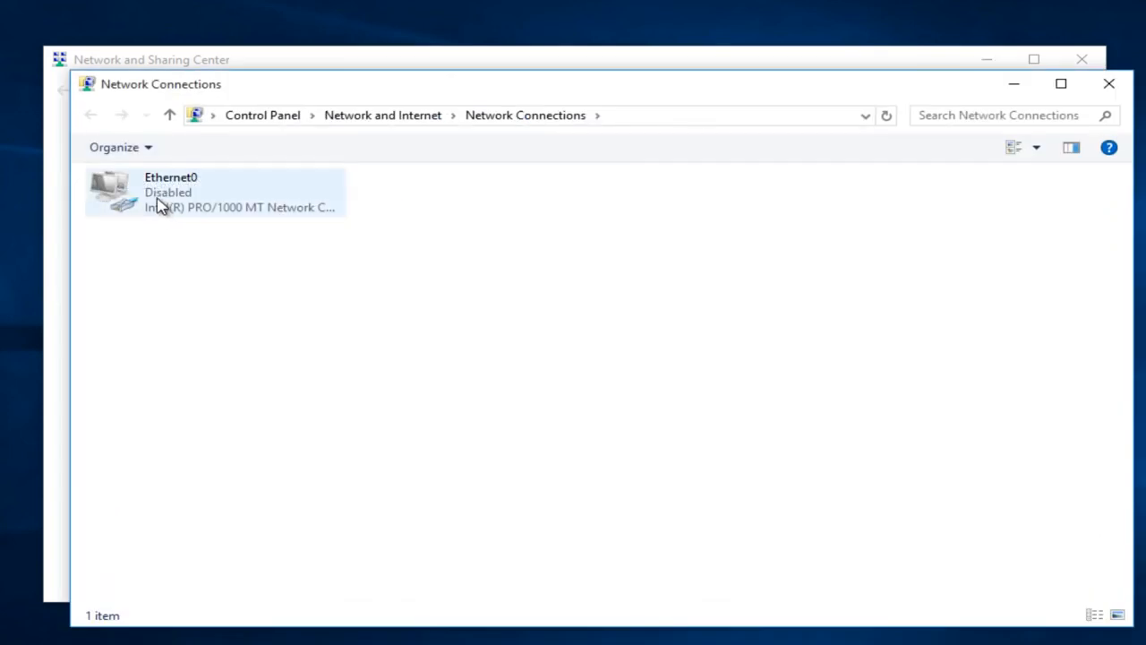
- Enable the disabled Ethernet0 network adapter
left_click(215, 192)
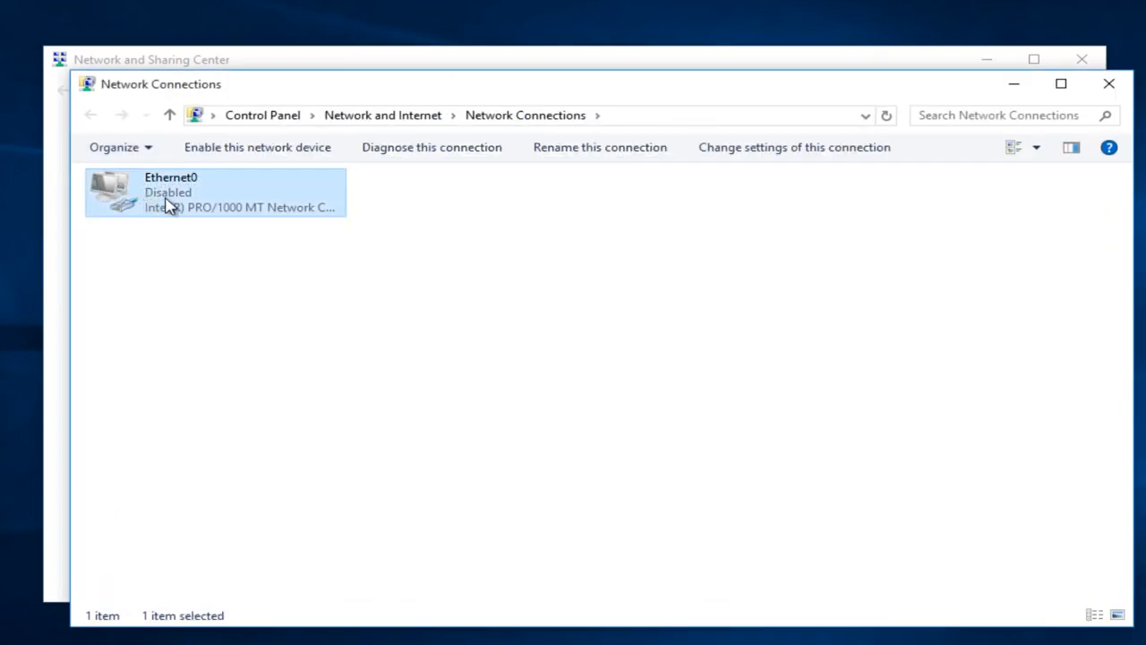
mouse_move(160, 208)
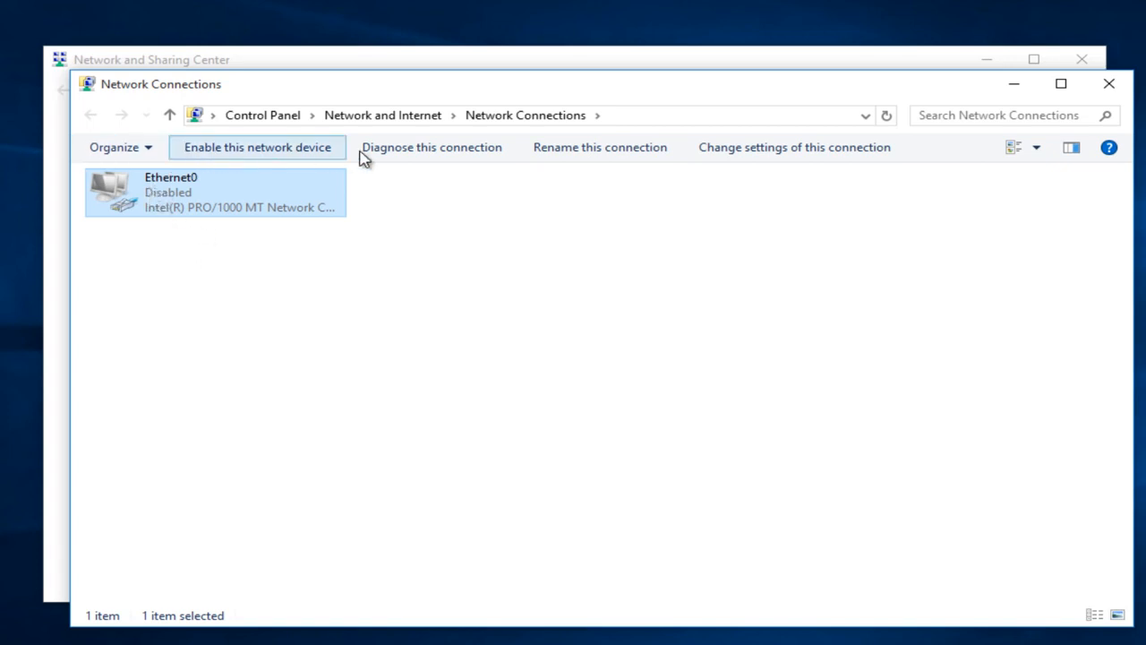
mouse_move(176, 194)
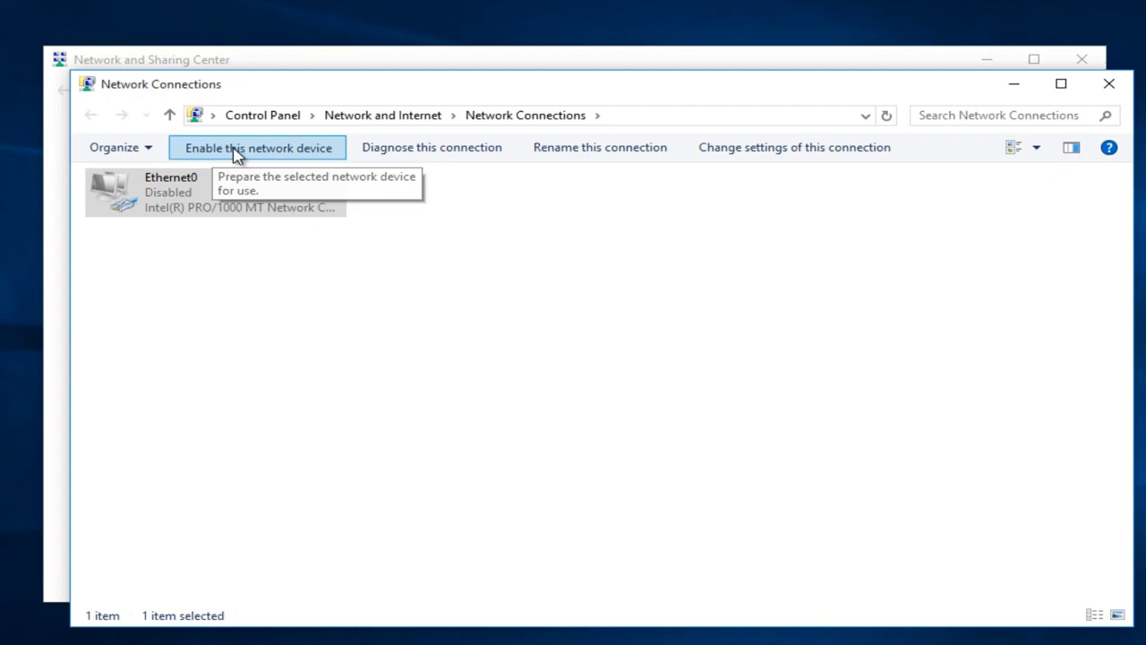
left_click(258, 147)
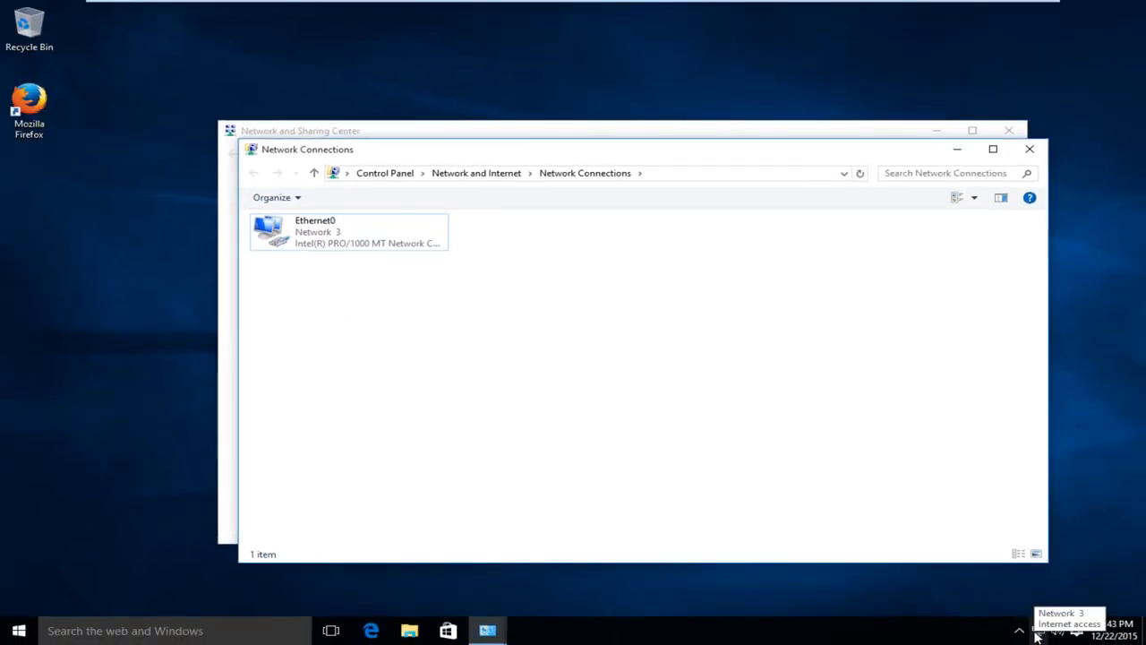
left_click(349, 231)
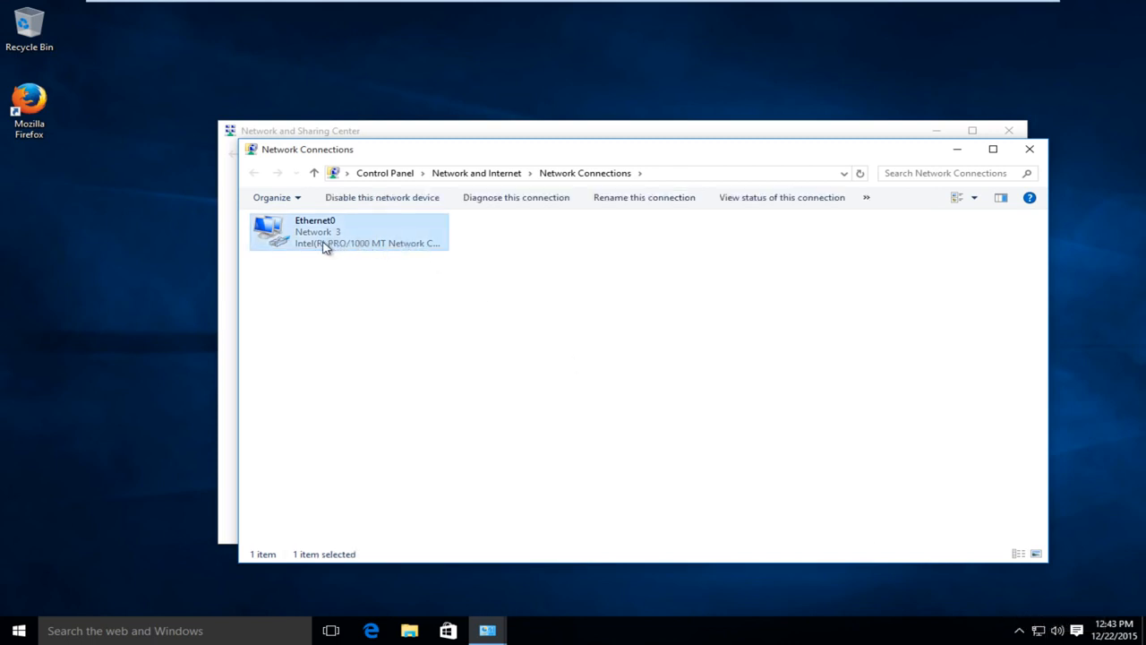
mouse_move(516, 197)
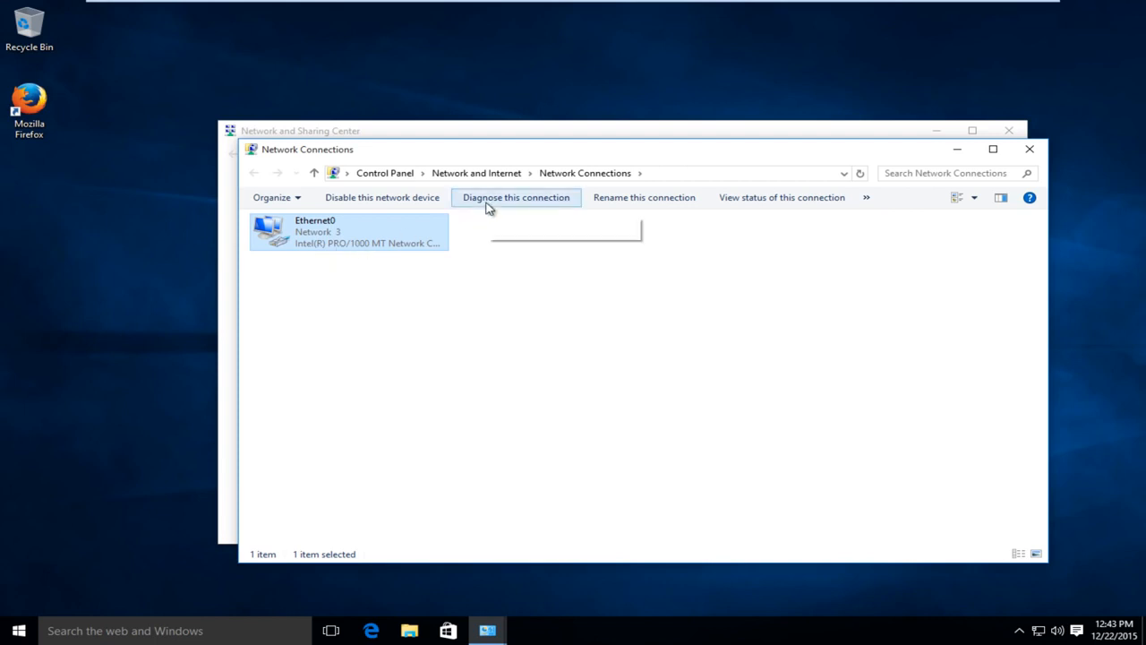
mouse_move(516, 197)
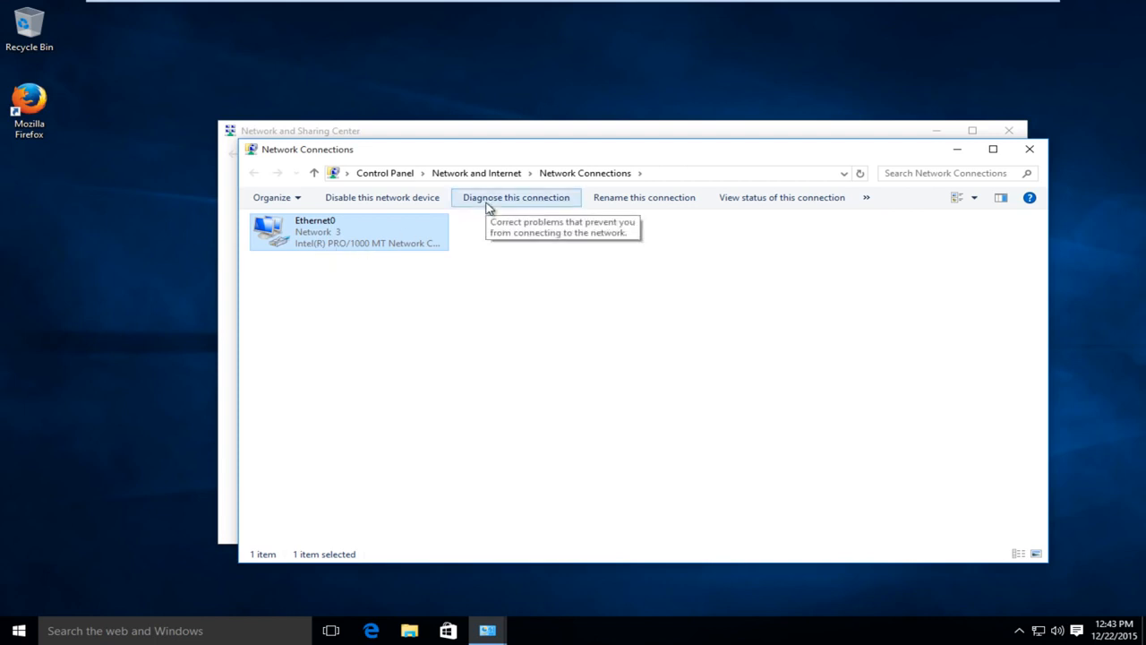
mouse_move(516, 197)
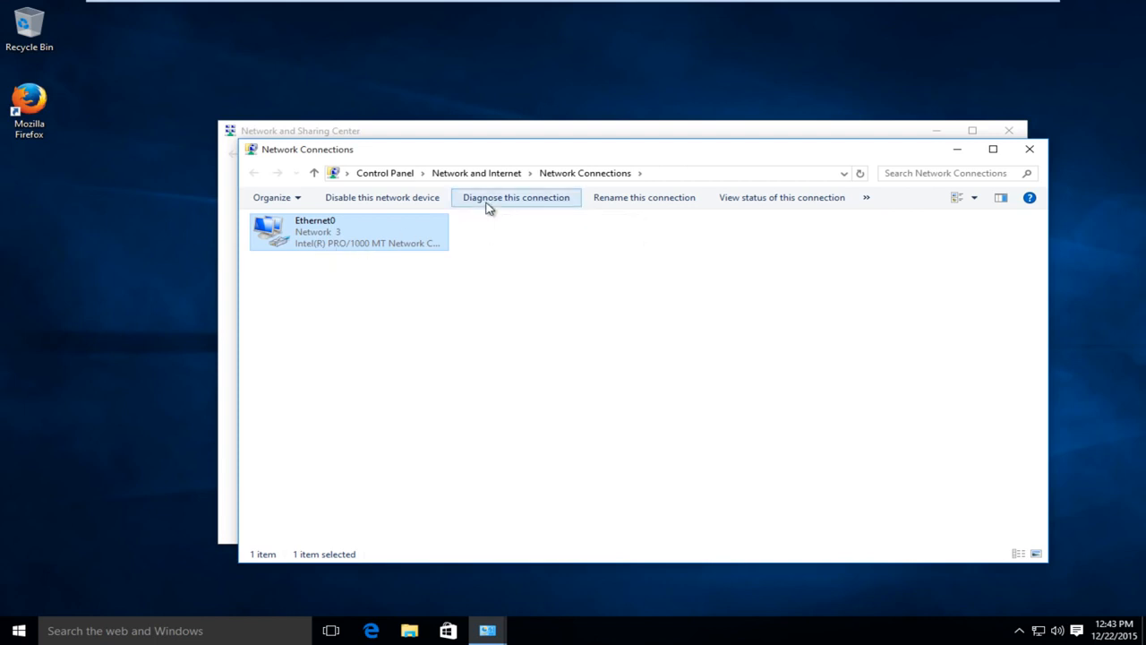
mouse_move(1030, 150)
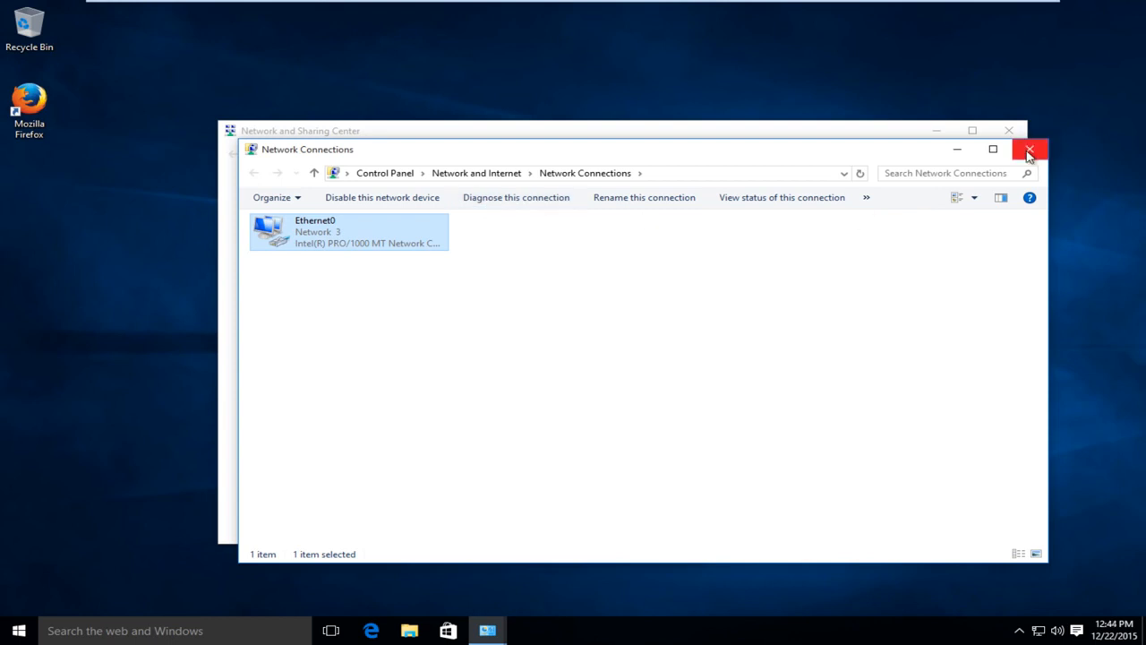
- Close Network Connections and relaunch Firefox, dismissing the default browser prompt
left_click(1030, 150)
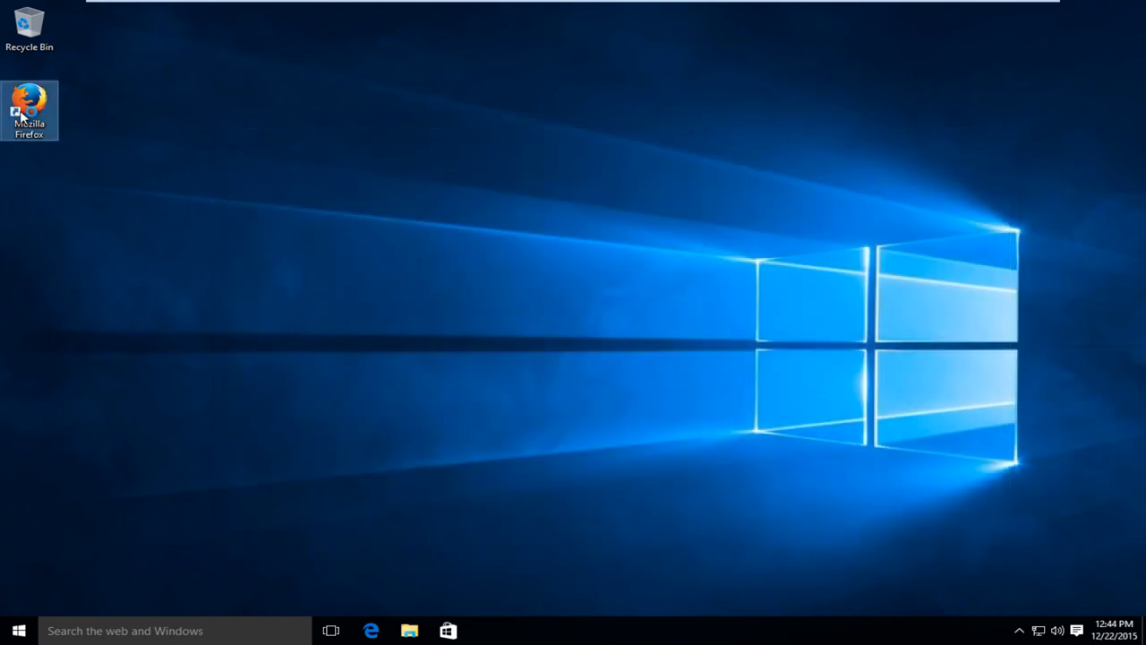
double_click(29, 102)
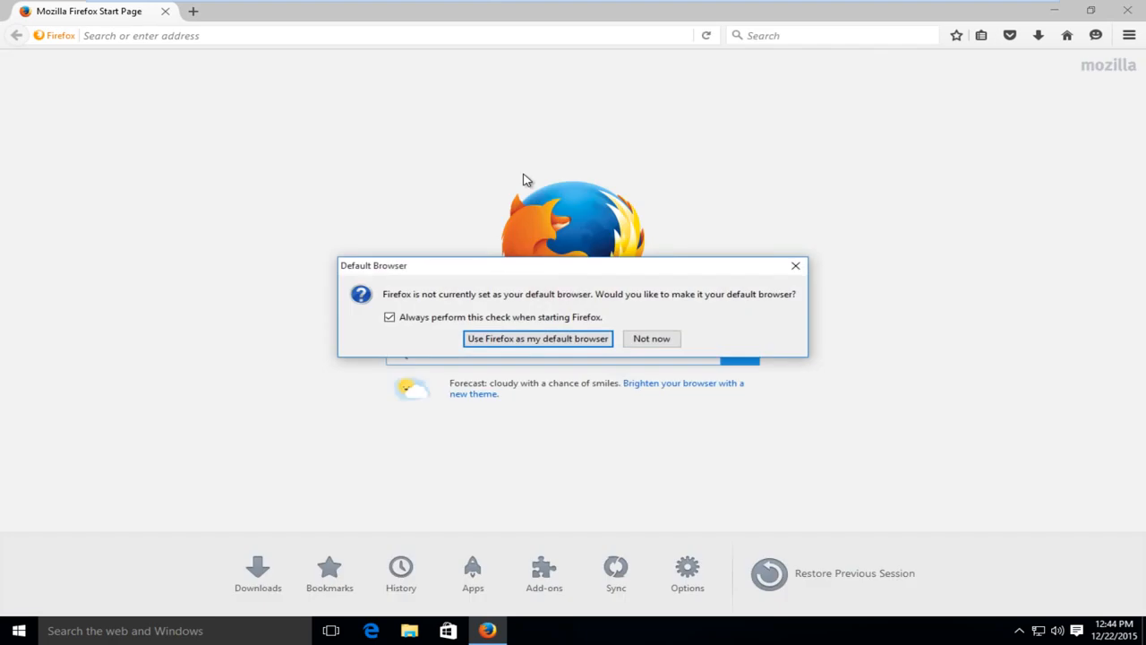
left_click(652, 338)
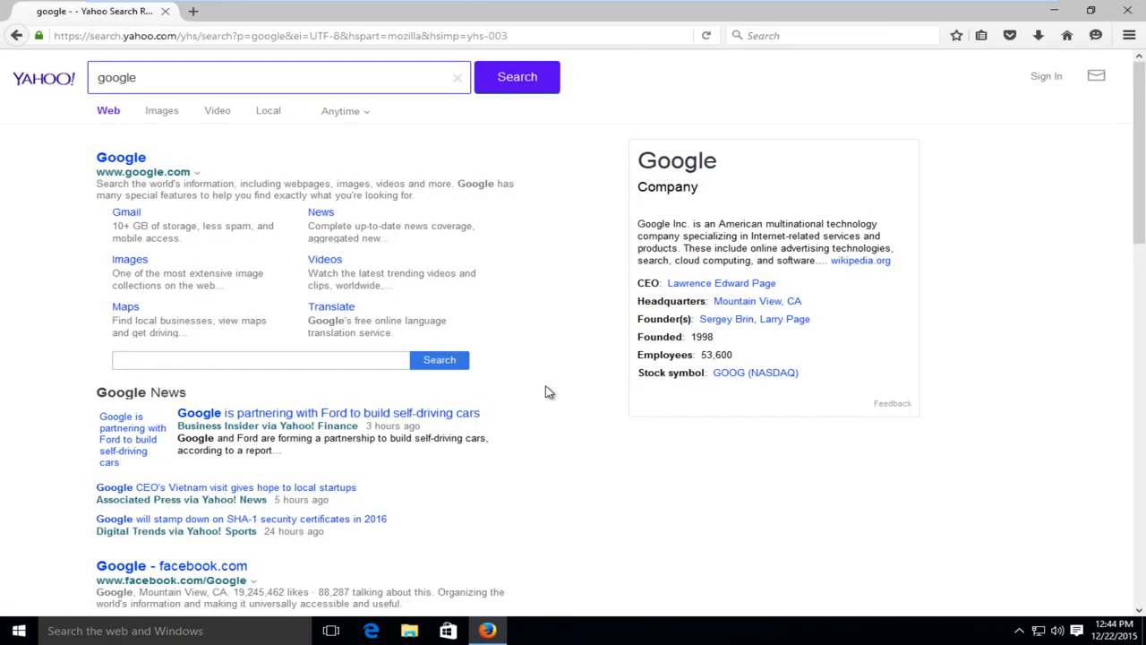
- Follow the Google search result to load google.com, confirming internet access
left_click(122, 158)
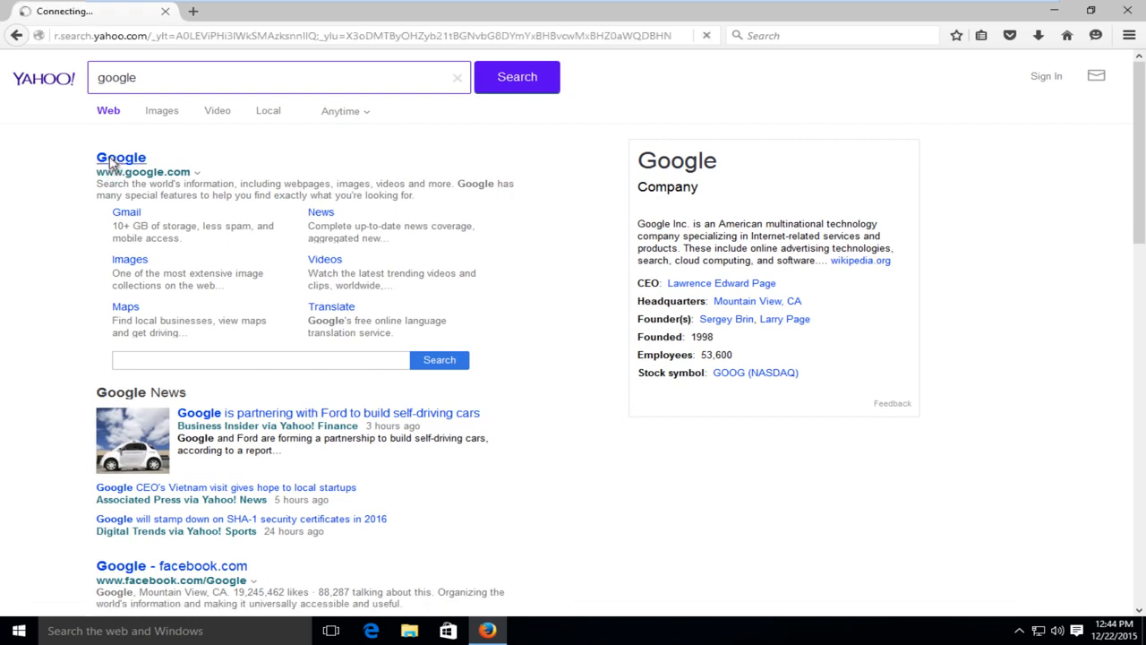
left_click(122, 158)
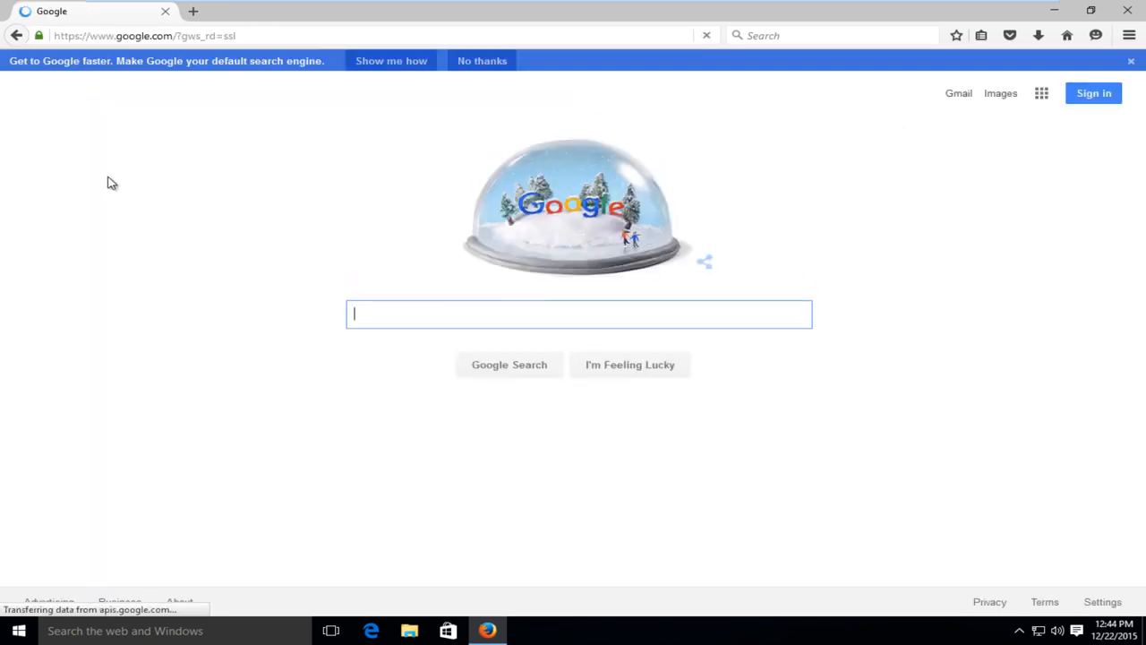